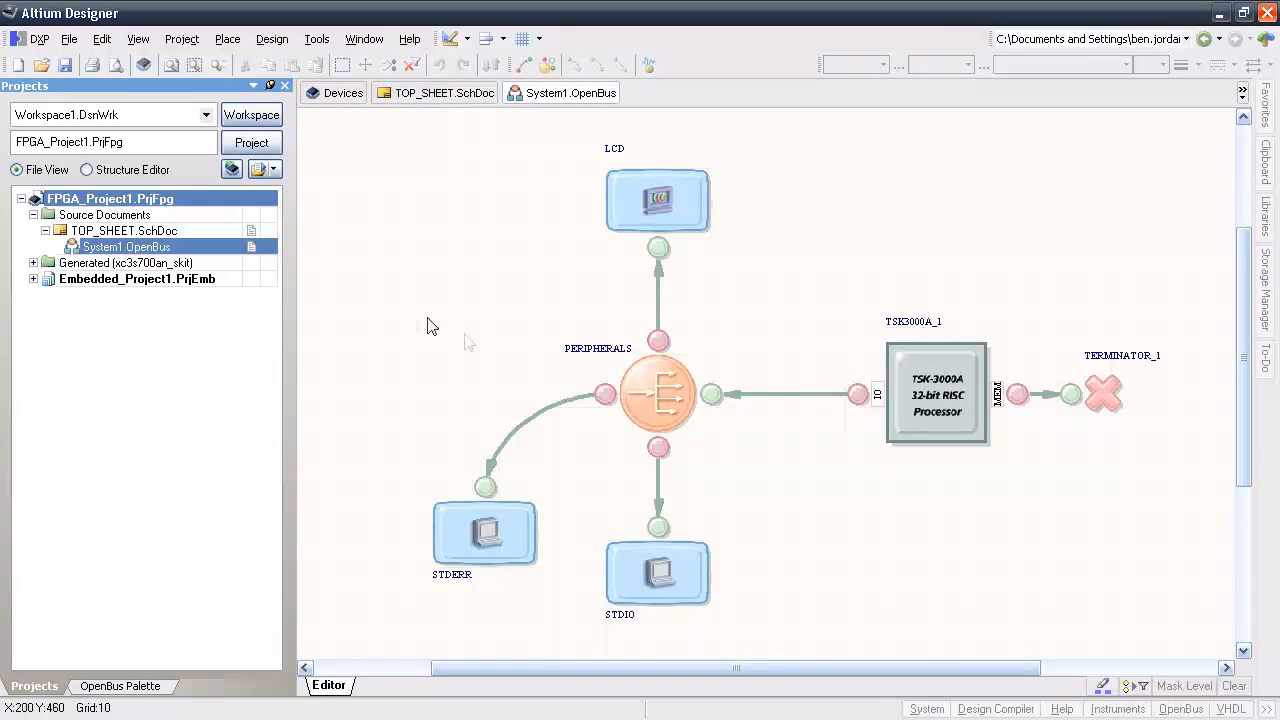
- Inspect the TSK3000A processor, STDERR/STDIO terminals and LCD, then open TOP_SHEET.SchDoc
{"action": "left_click", "coordinate": [937, 395]}
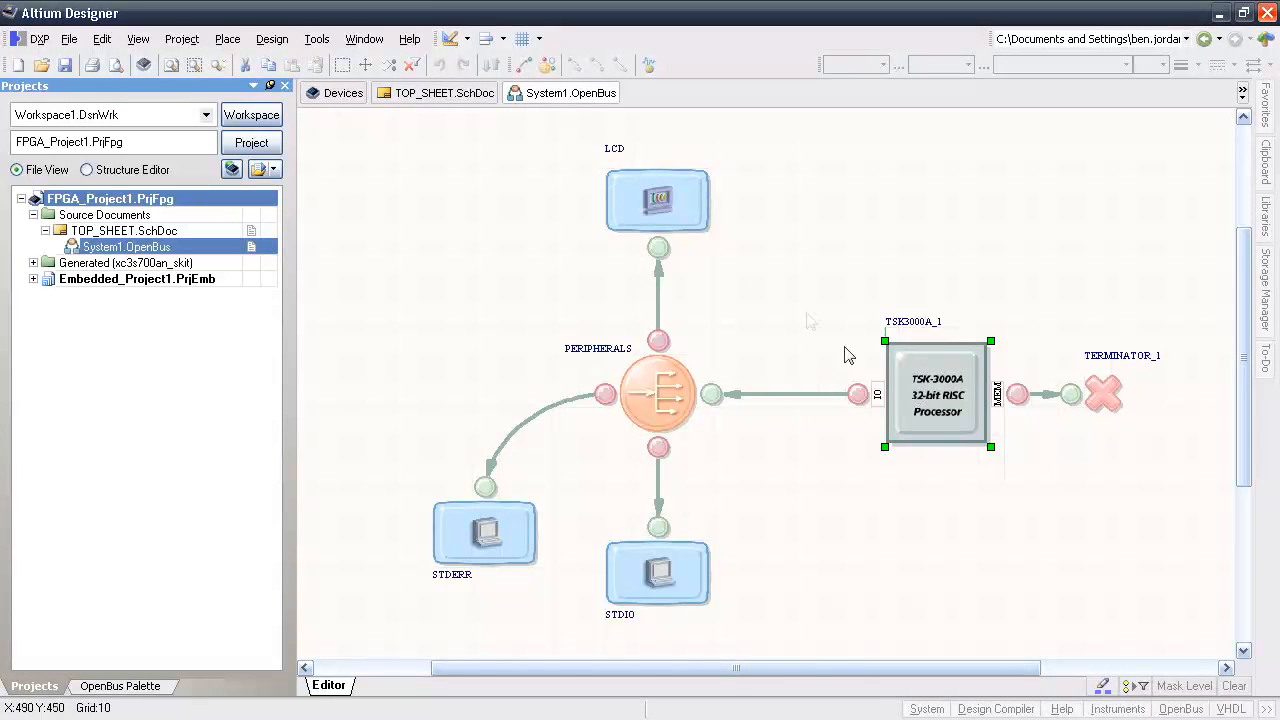
{"action": "left_click", "coordinate": [485, 533]}
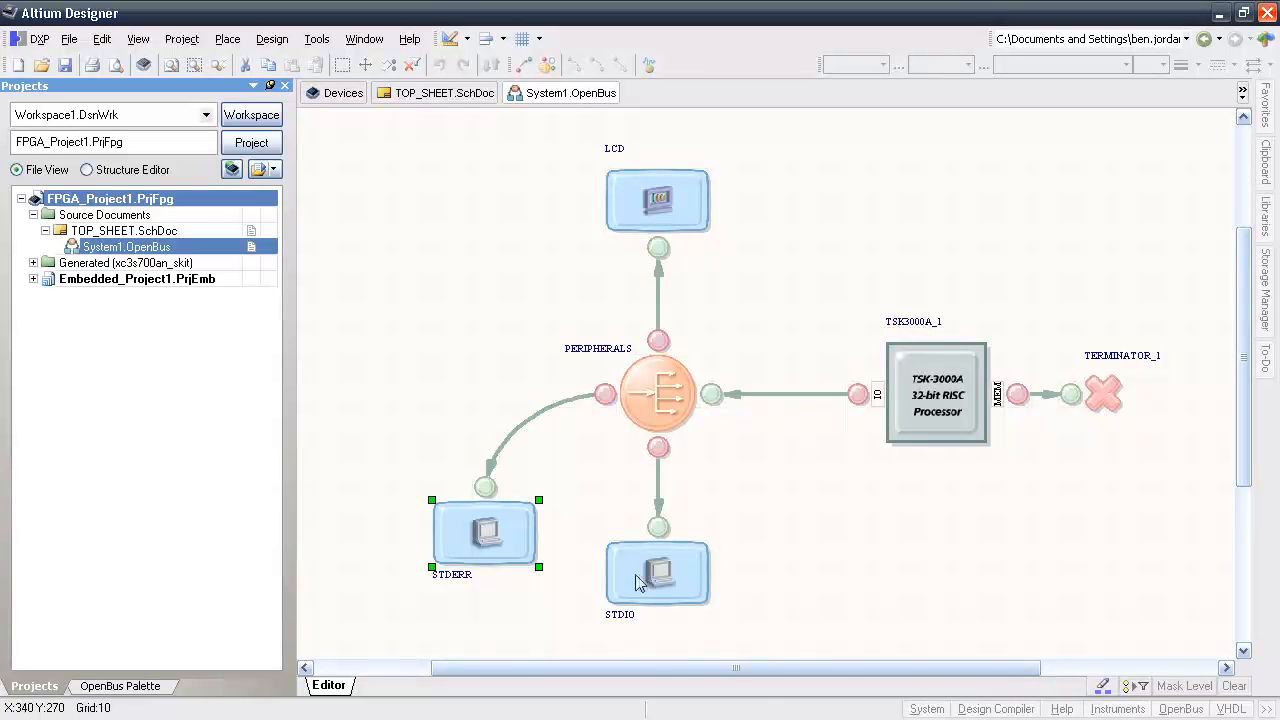
{"action": "left_click", "coordinate": [657, 575]}
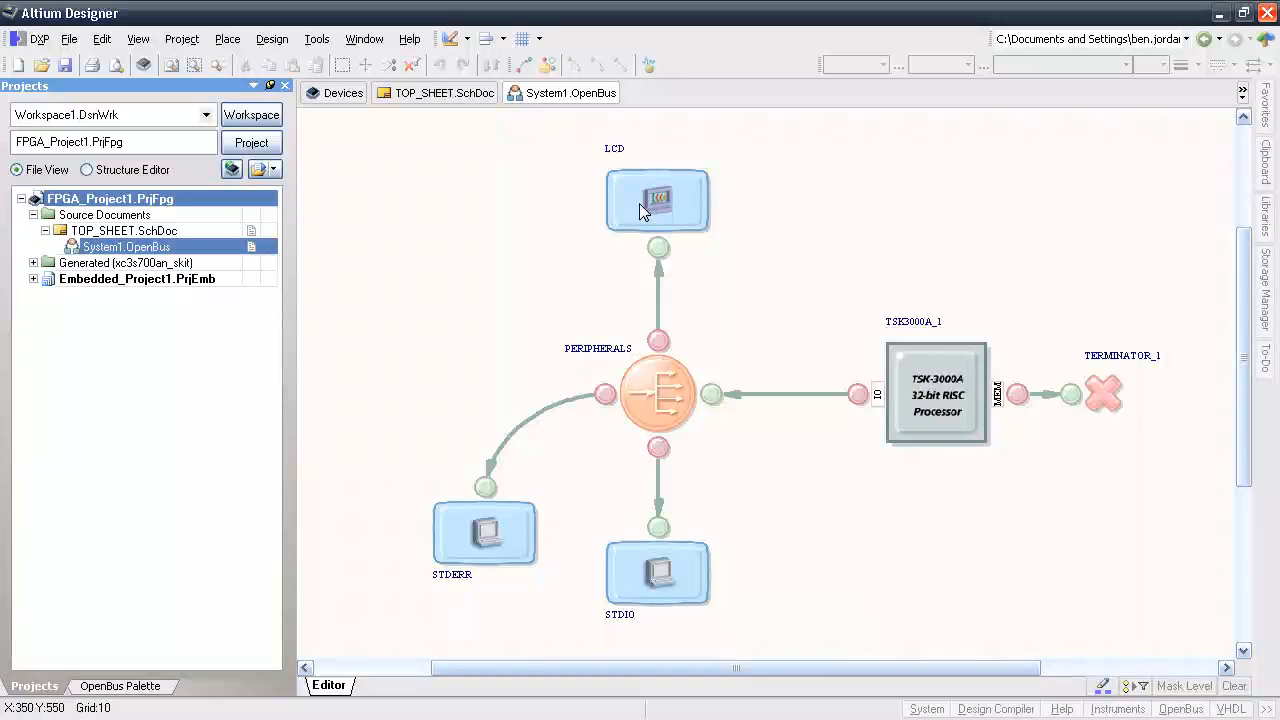
{"action": "left_click", "coordinate": [657, 200]}
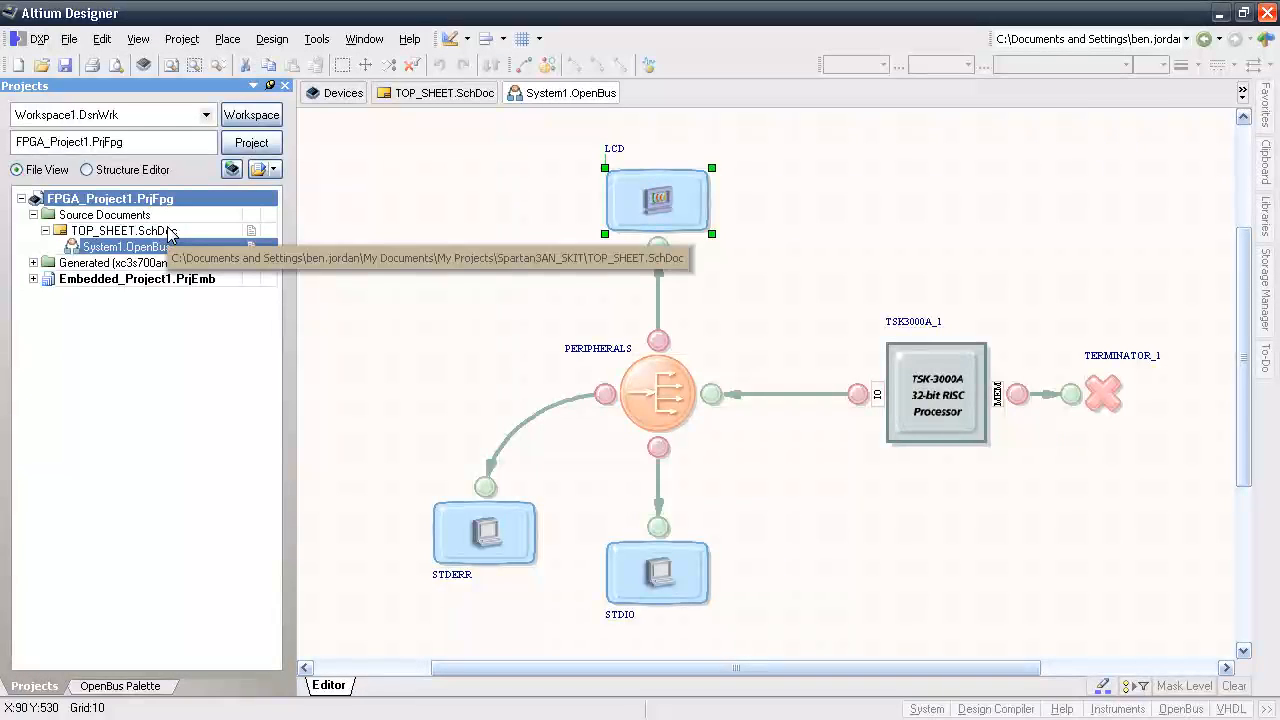
{"action": "double_click", "coordinate": [123, 230]}
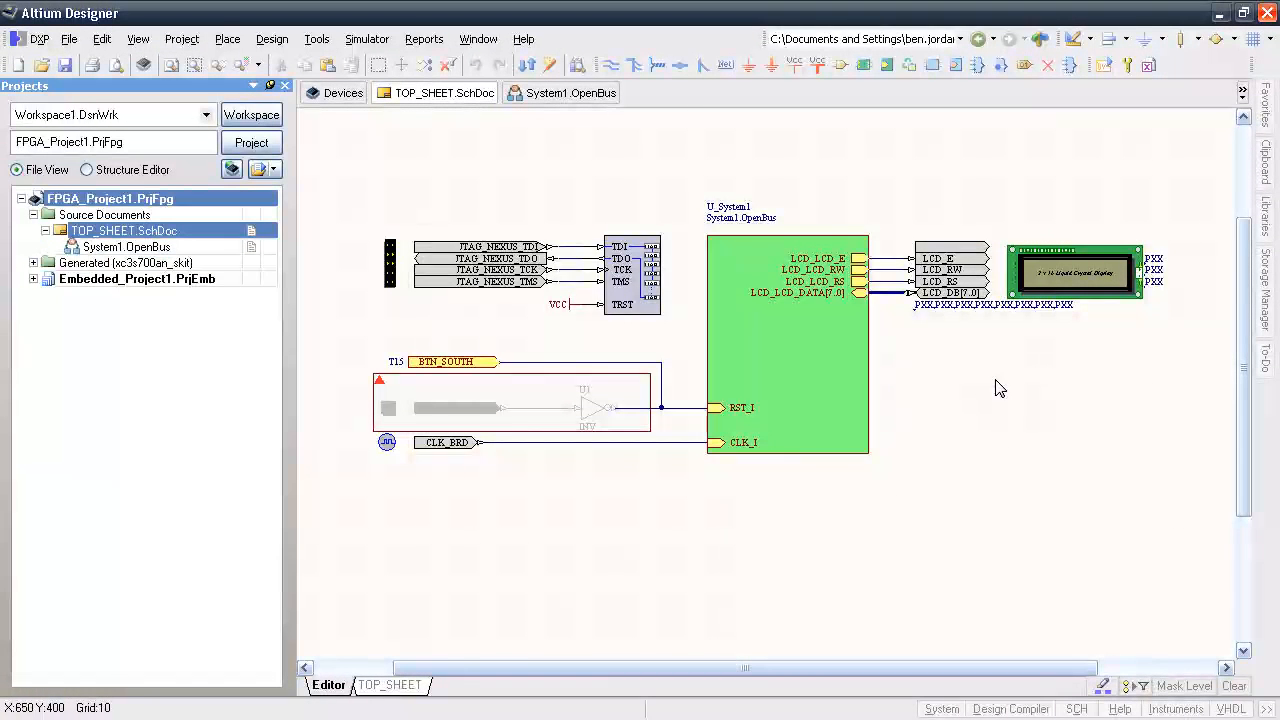
- Create a new constraint file and import the s3astarter.ucf pin file into it
{"action": "left_click", "coordinate": [69, 38]}
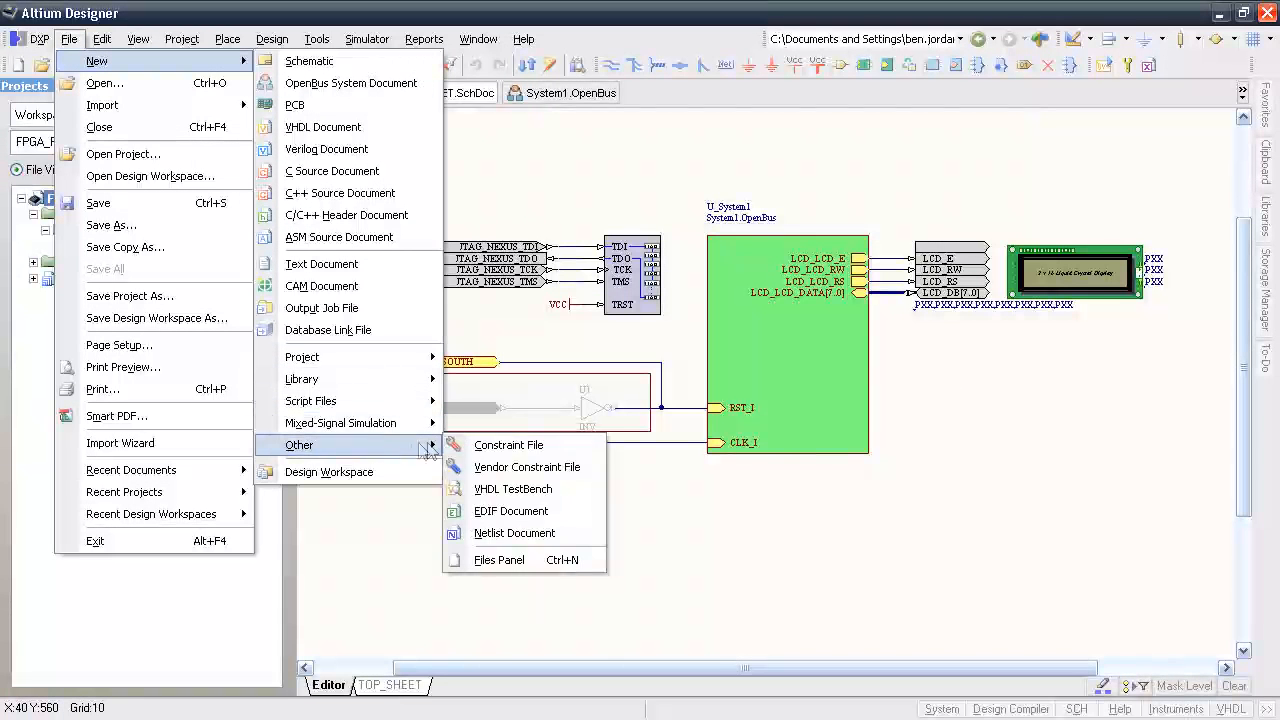
{"action": "left_click", "coordinate": [508, 445]}
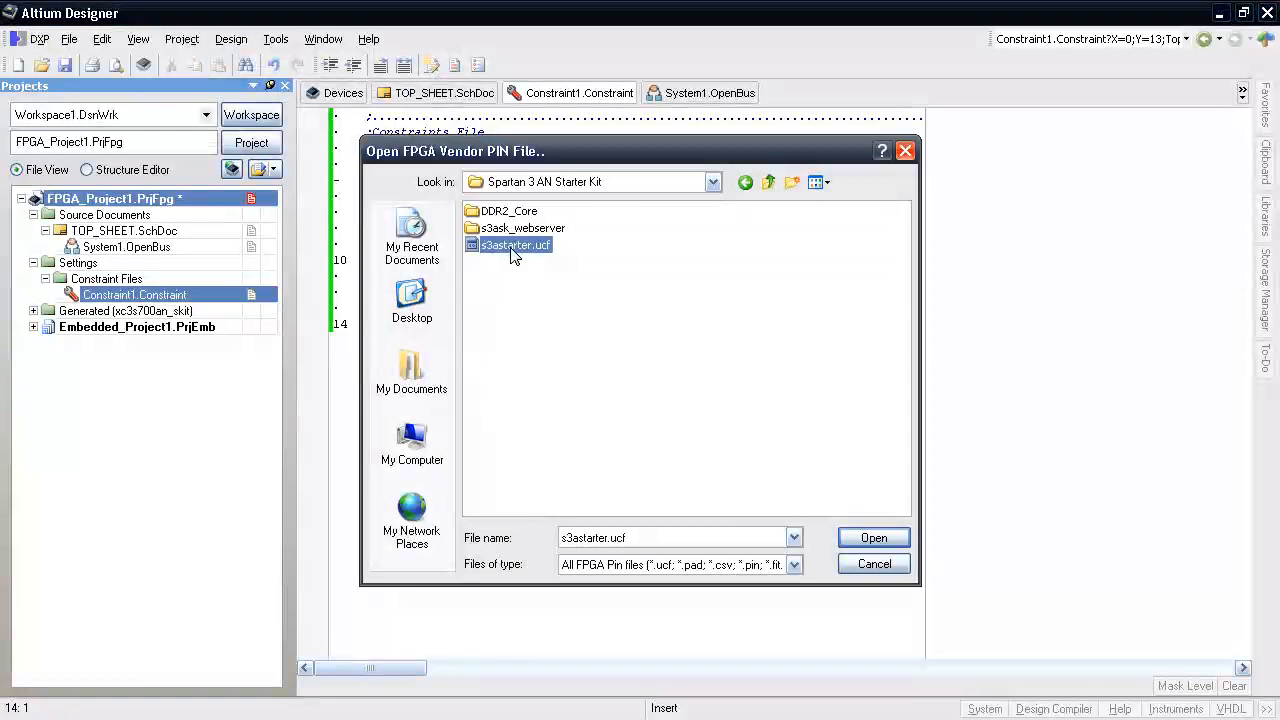
{"action": "left_click", "coordinate": [872, 537]}
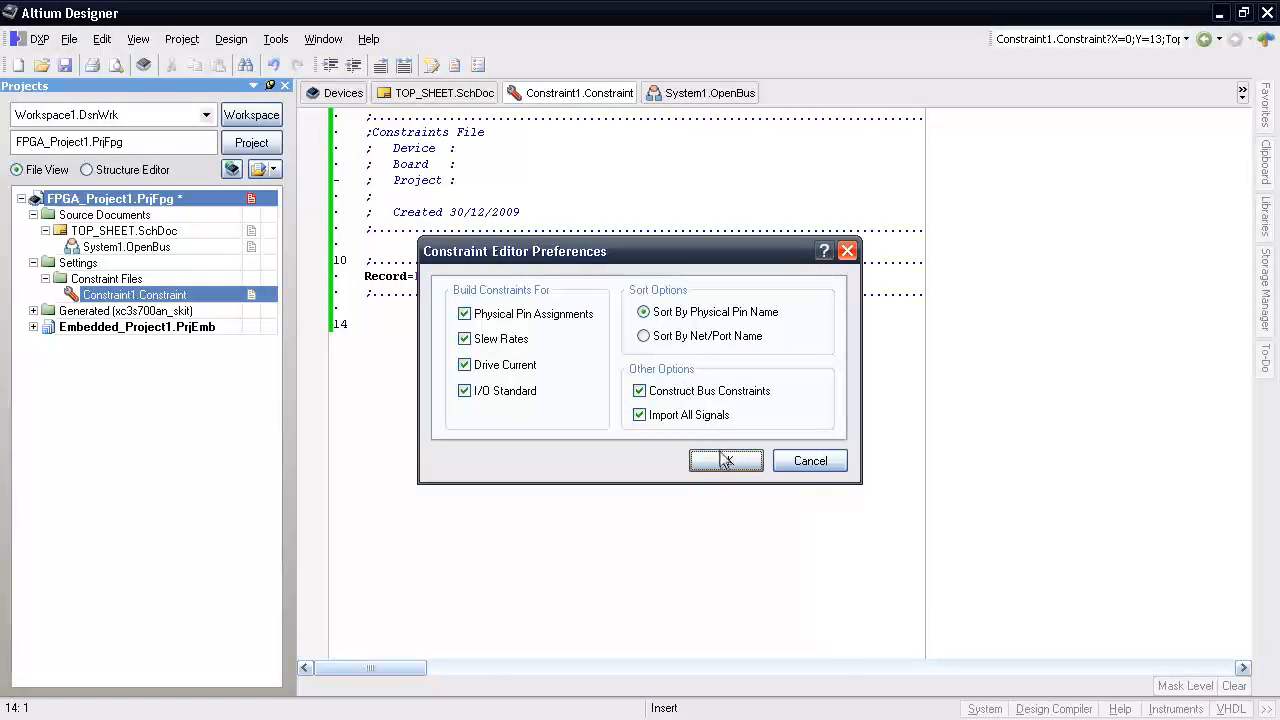
{"action": "left_click", "coordinate": [725, 460]}
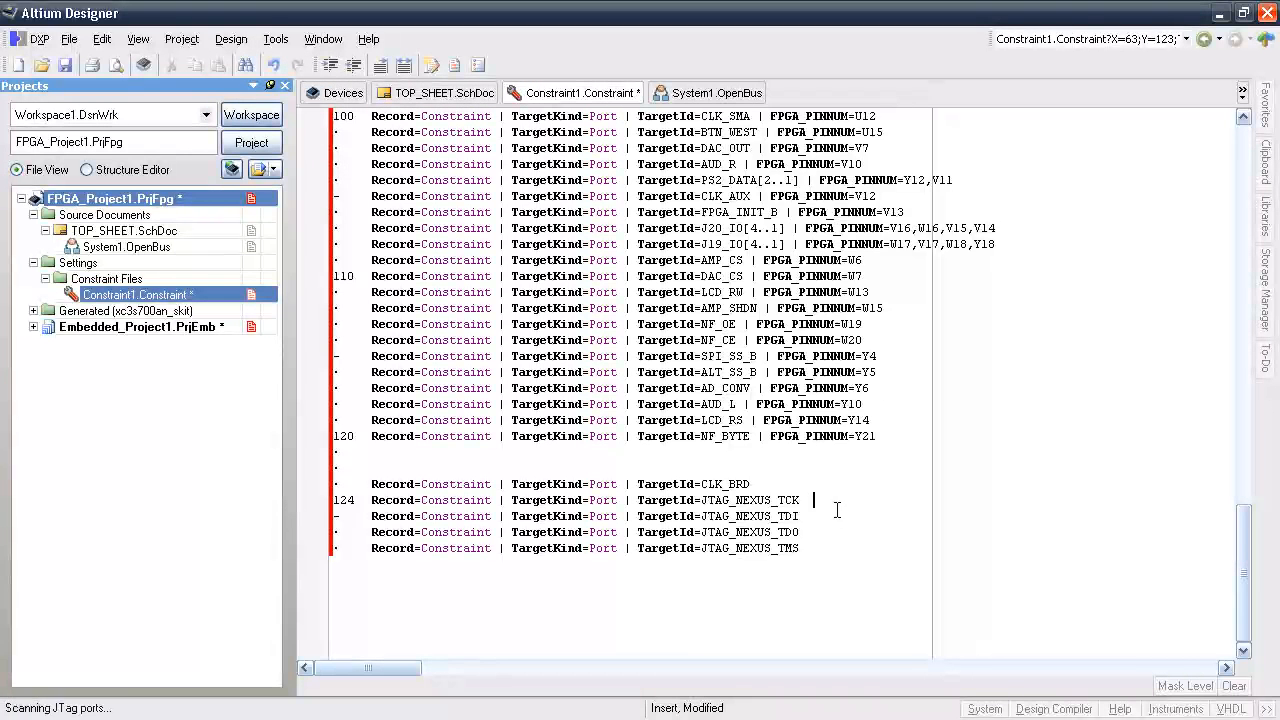
- Add and open Xilinx_Spartan3AN_SKit.Constraint in the project's Constraint Files folder
{"action": "left_click", "coordinate": [815, 548]}
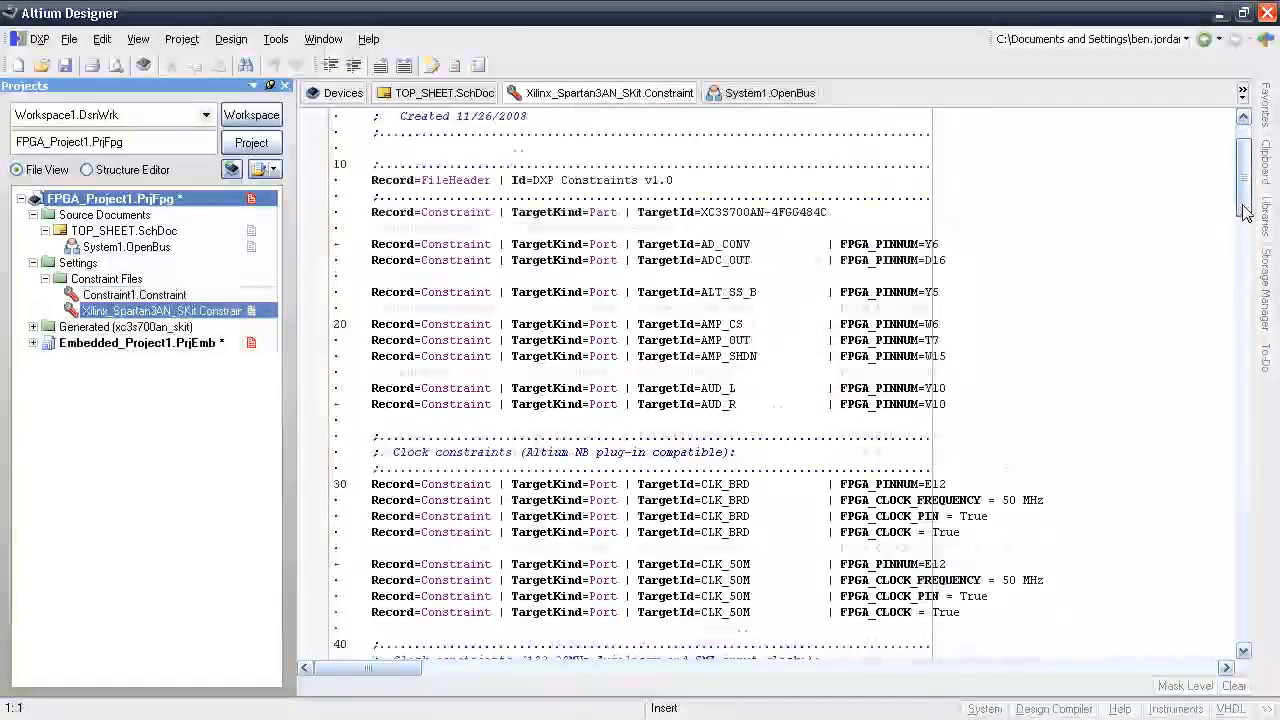
- Scroll through the Spartan-3AN constraint file from Ethernet down to the LVDS and VGA pin sections
{"action": "scroll", "scroll_direction": "down", "scroll_amount": 3}
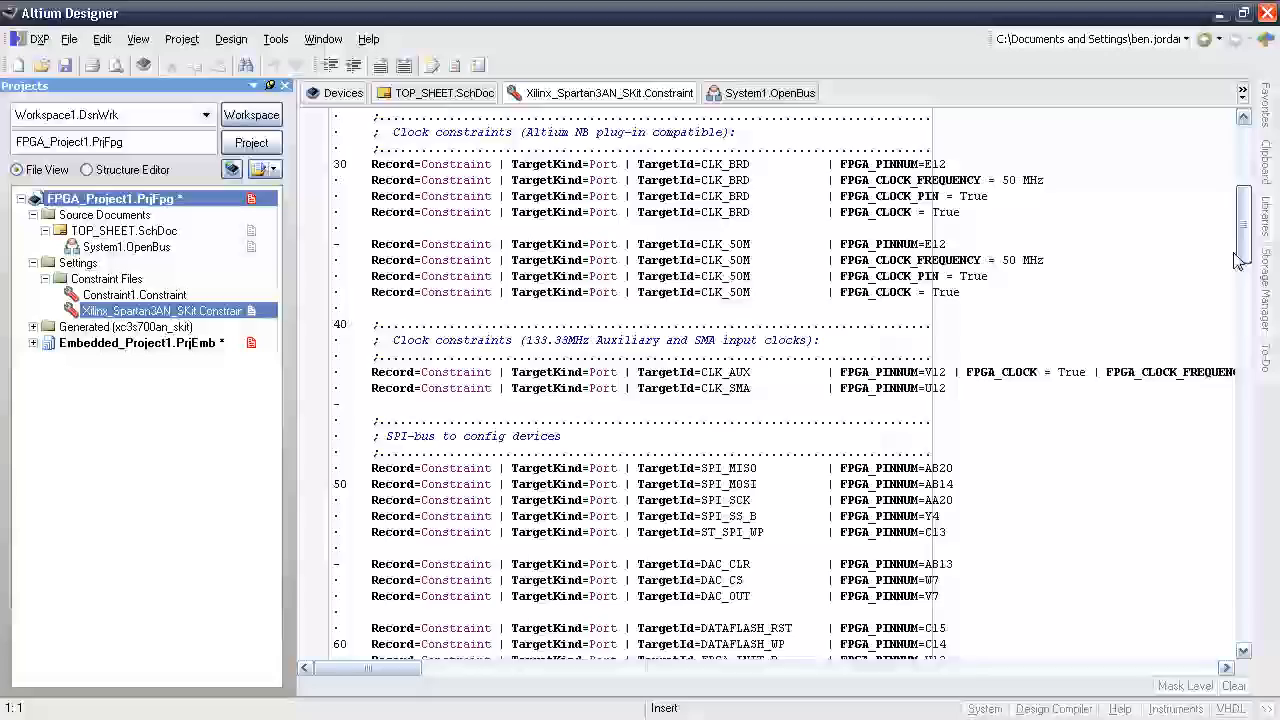
{"action": "scroll", "scroll_direction": "down", "scroll_amount": 3}
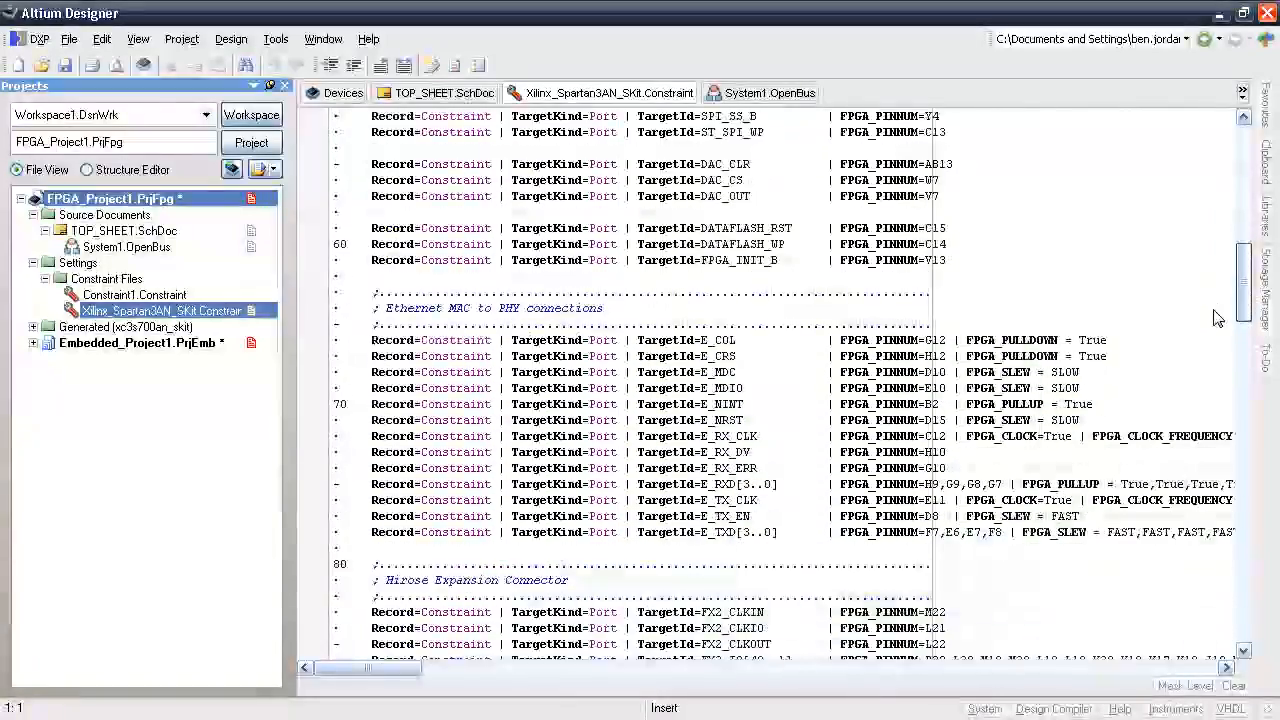
{"action": "scroll", "scroll_direction": "down", "scroll_amount": 3}
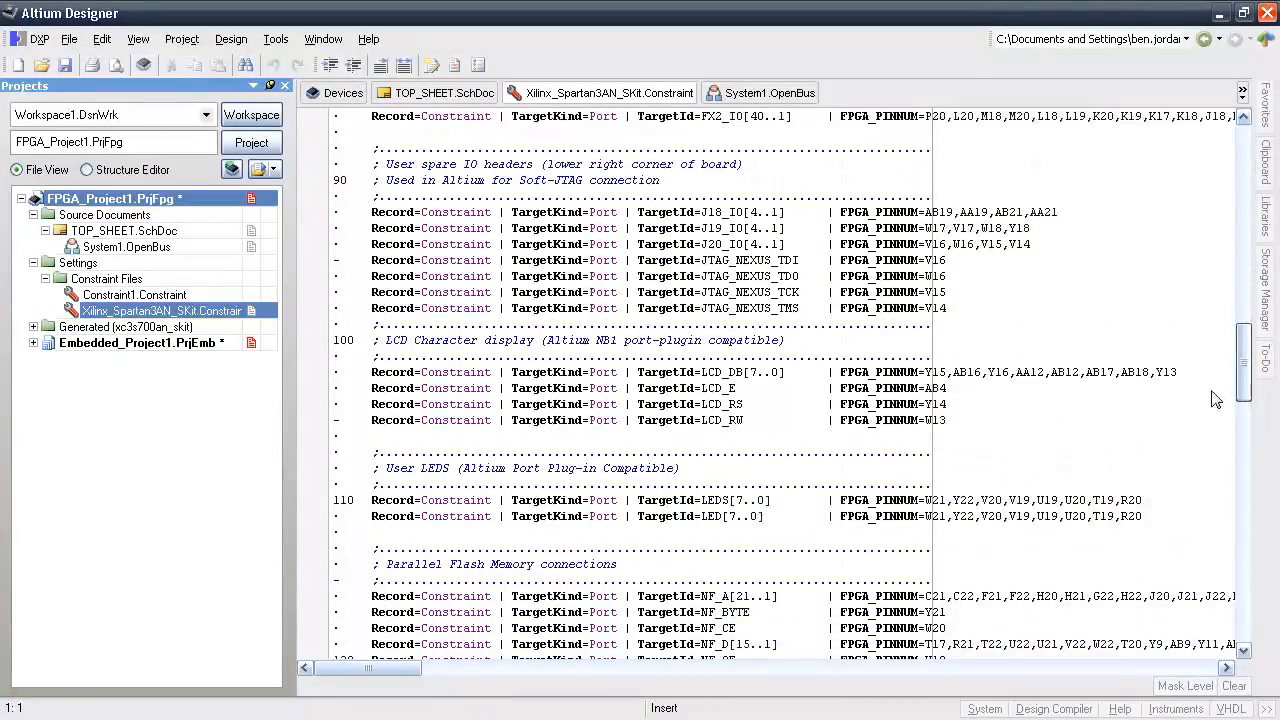
{"action": "scroll", "scroll_direction": "down", "scroll_amount": 3}
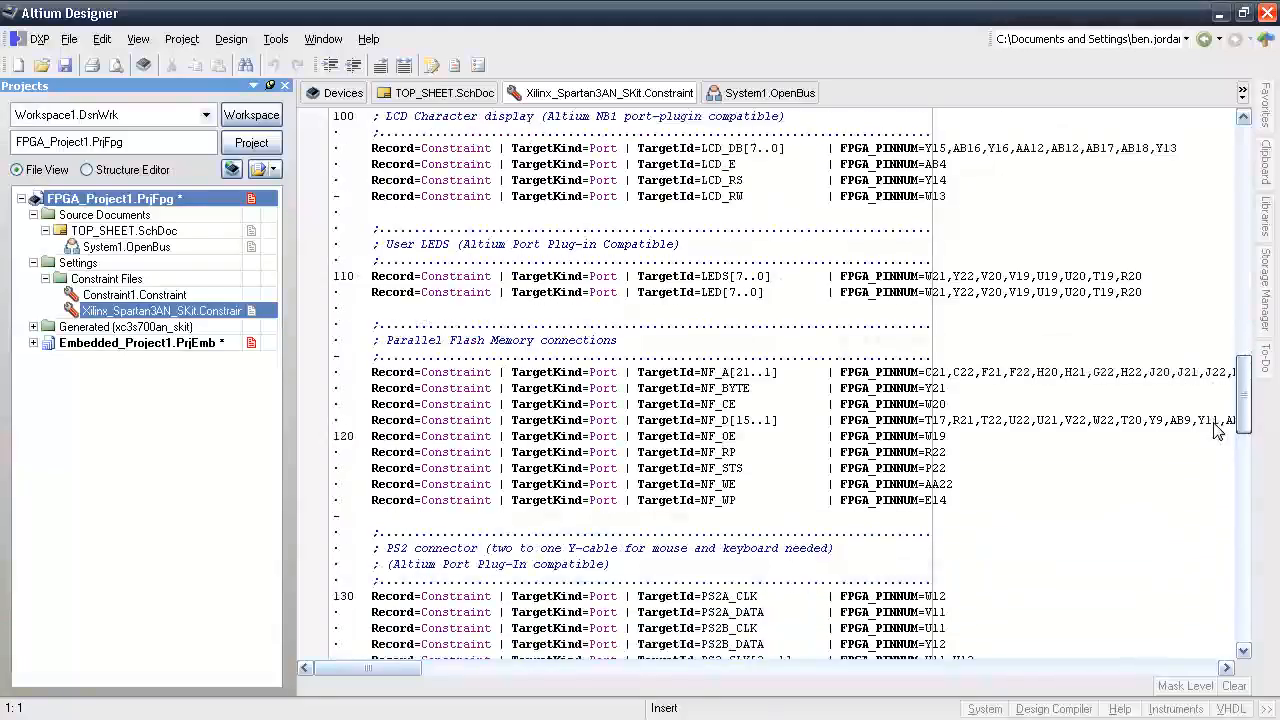
{"action": "scroll", "scroll_direction": "down", "scroll_amount": 3}
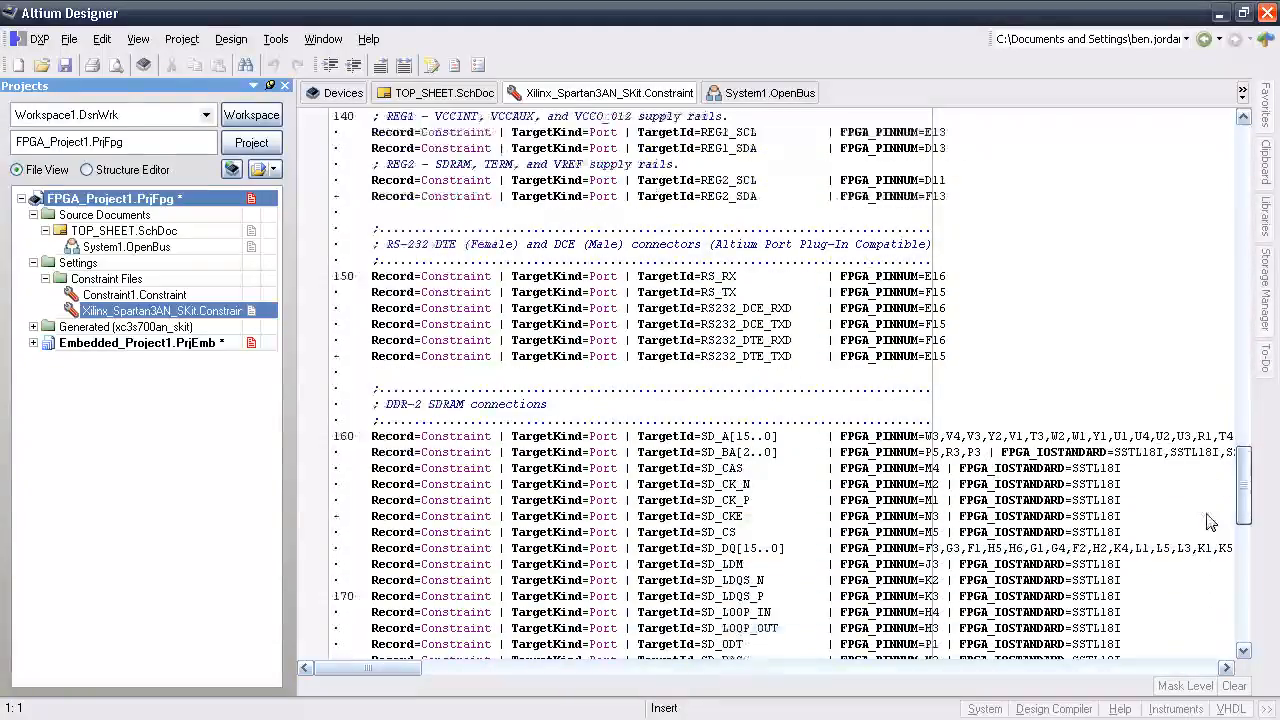
{"action": "scroll", "scroll_direction": "down", "scroll_amount": 3}
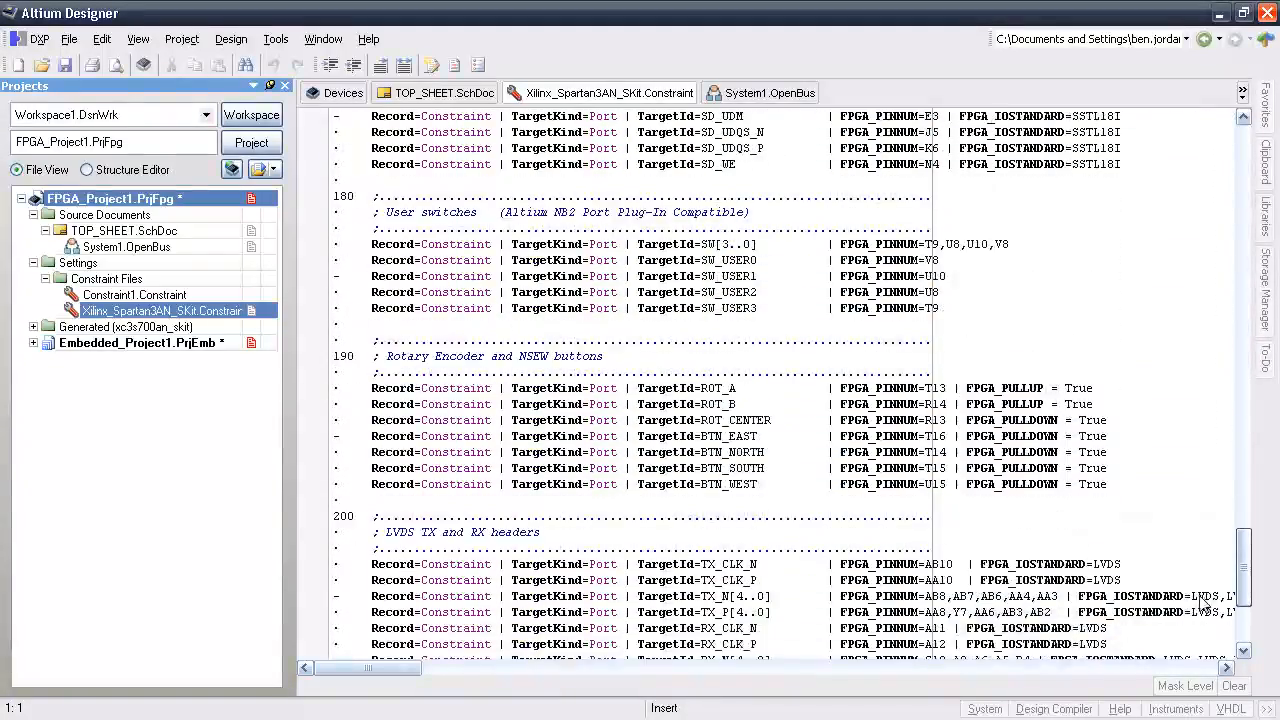
{"action": "scroll", "scroll_direction": "down", "scroll_amount": 3}
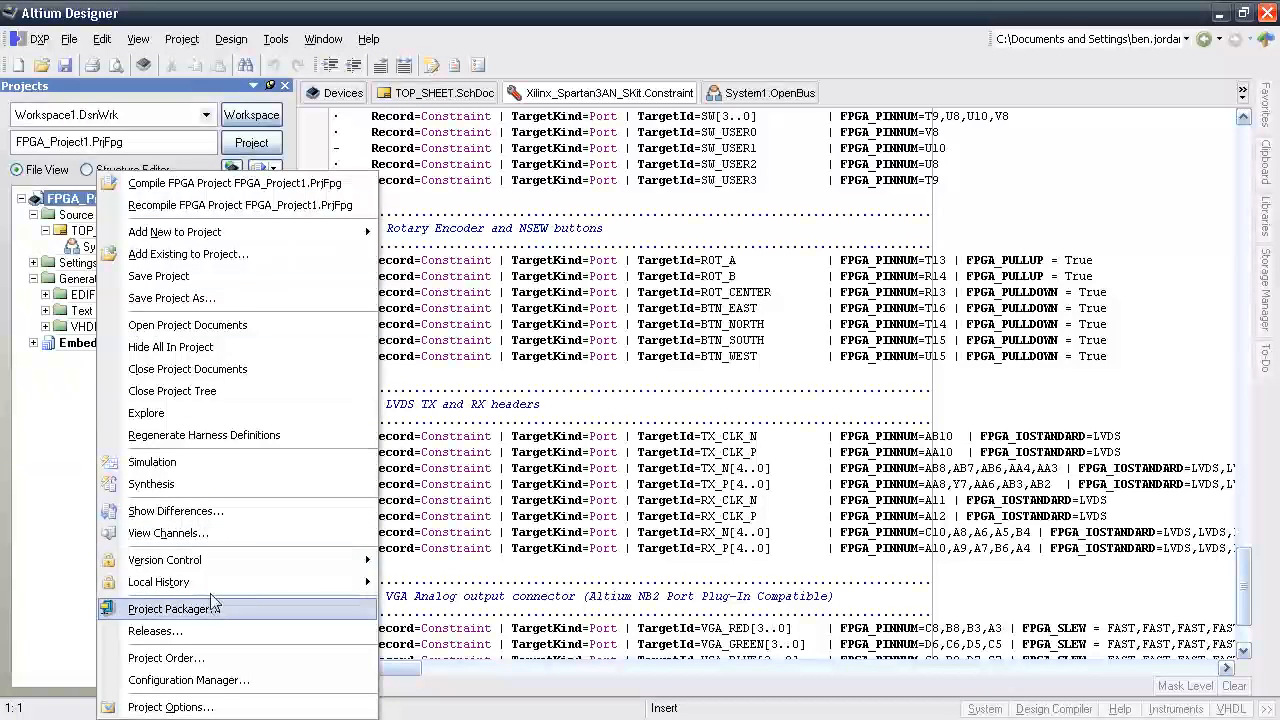
- Add configuration XC3S700AN_Board using the Xilinx_Spartan3AN_SKit constraint file
{"action": "left_click", "coordinate": [188, 680]}
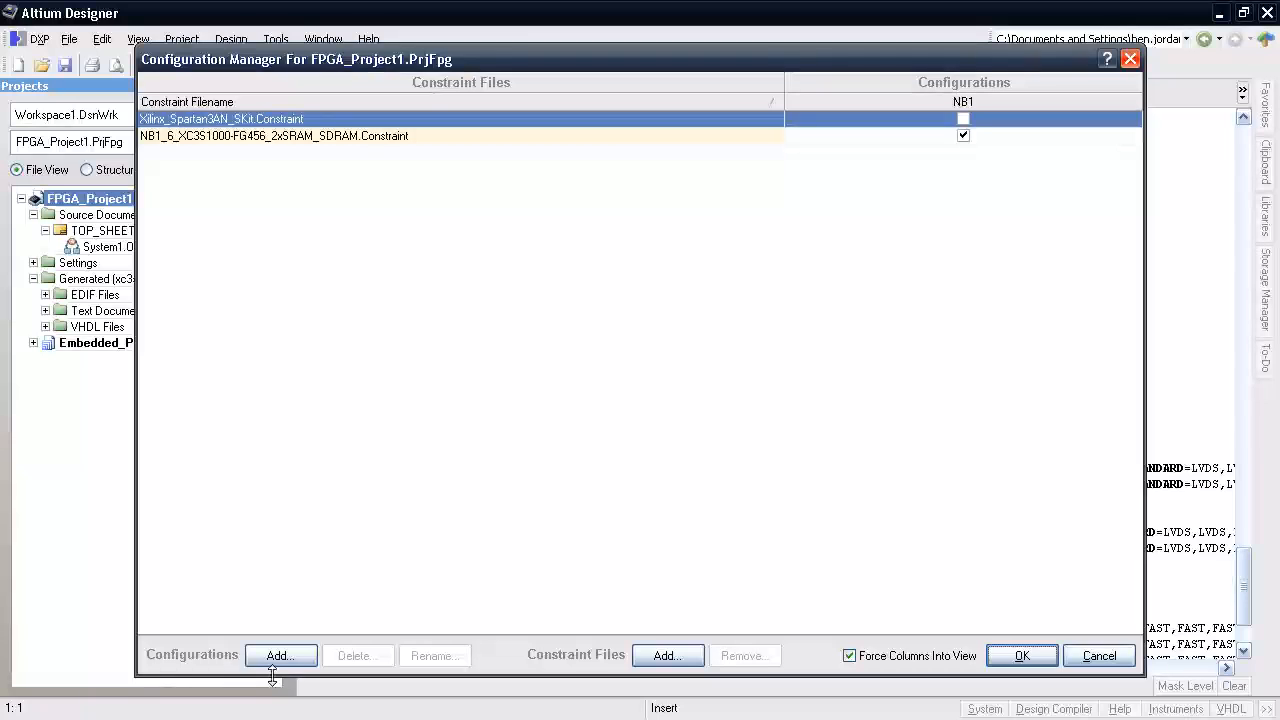
{"action": "left_click", "coordinate": [280, 655]}
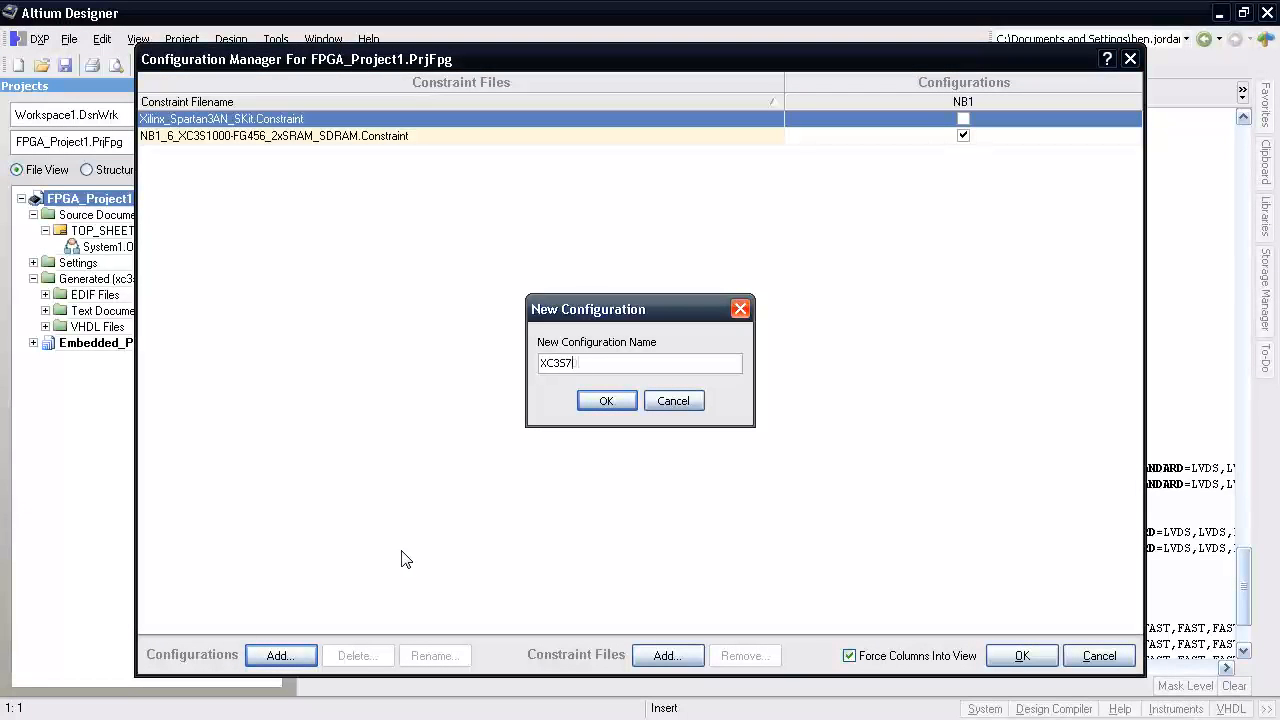
{"action": "left_click", "coordinate": [606, 400]}
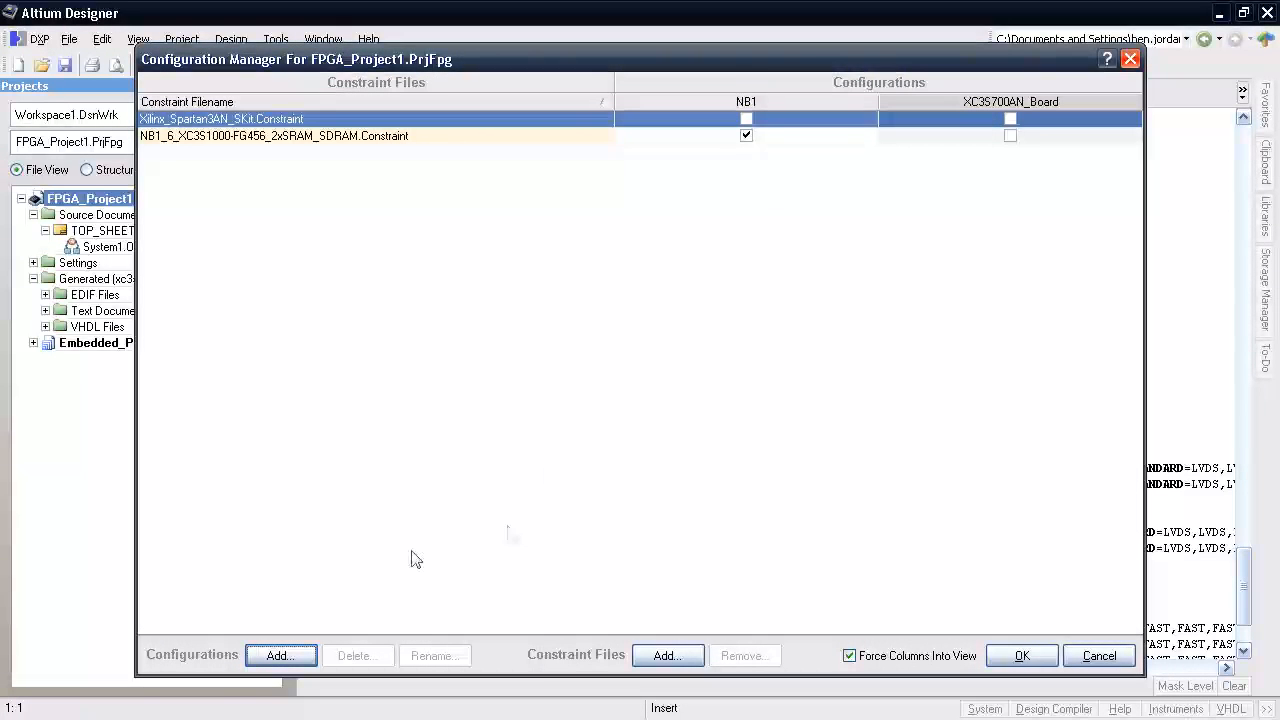
{"action": "left_click", "coordinate": [1010, 118]}
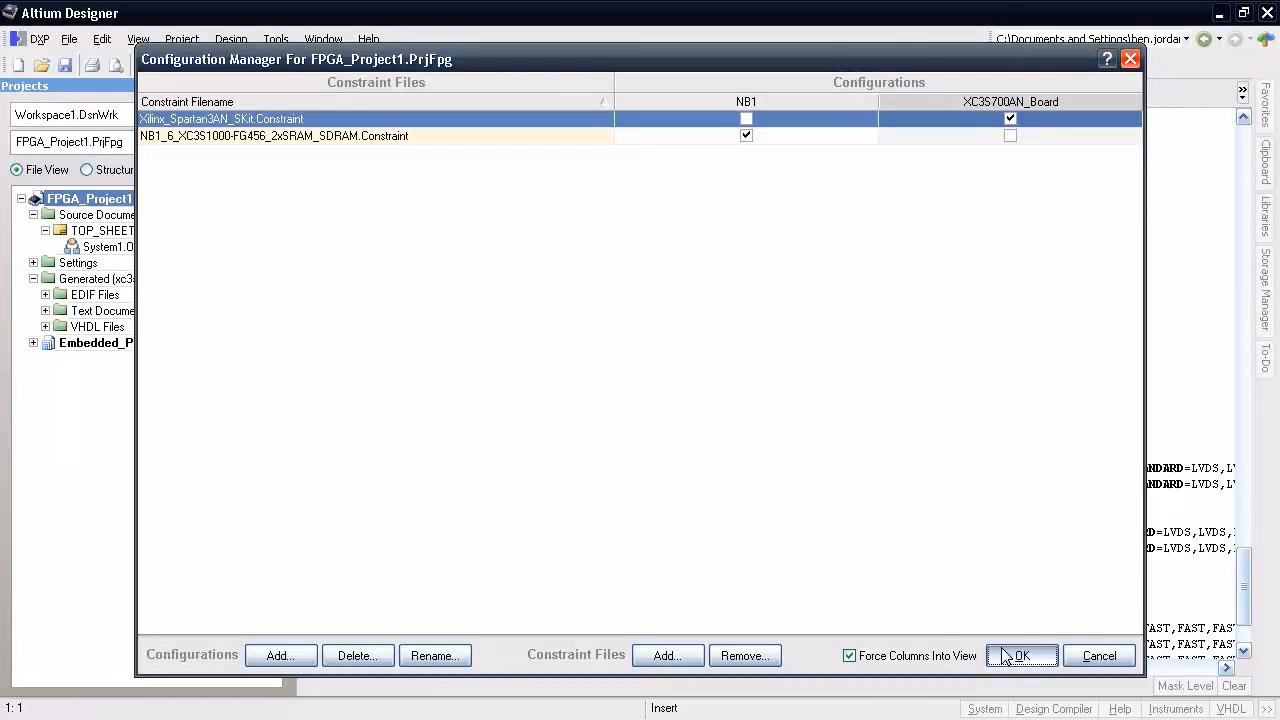
{"action": "left_click", "coordinate": [1021, 655]}
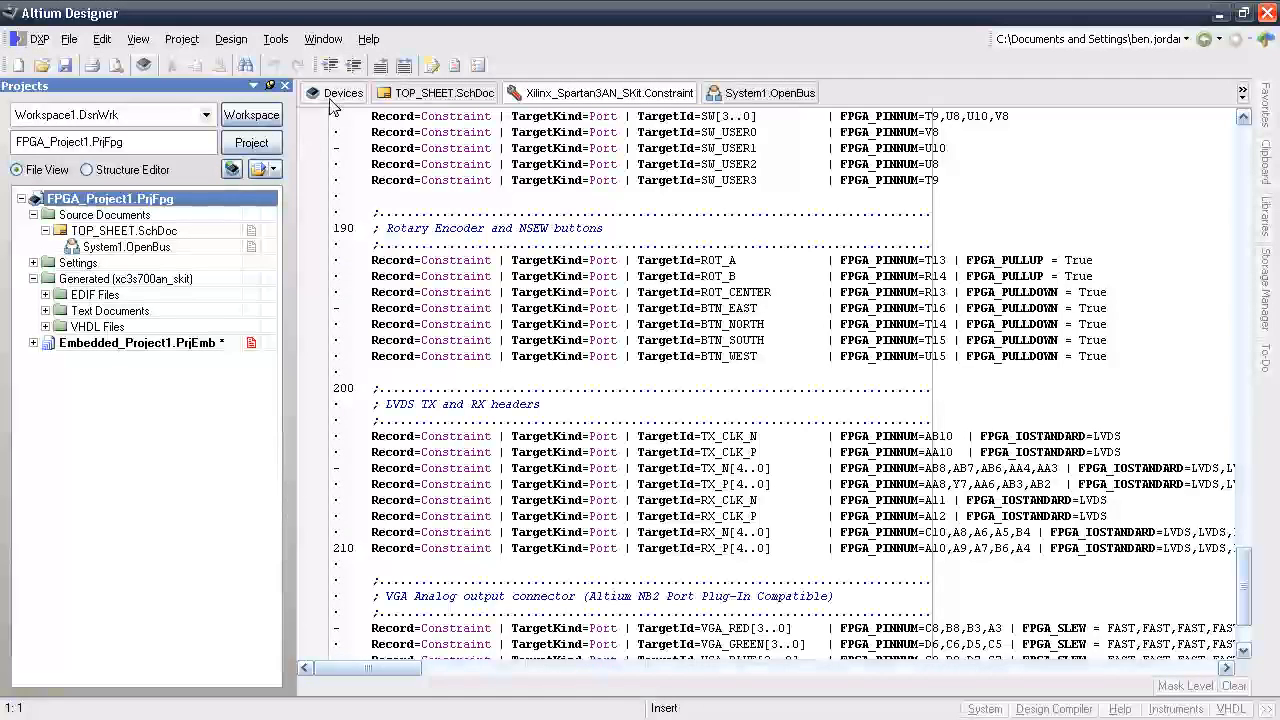
- Program the FPGA with FPGA_Project1 / XC3S700AN_Board from the Devices view
{"action": "left_click", "coordinate": [342, 92]}
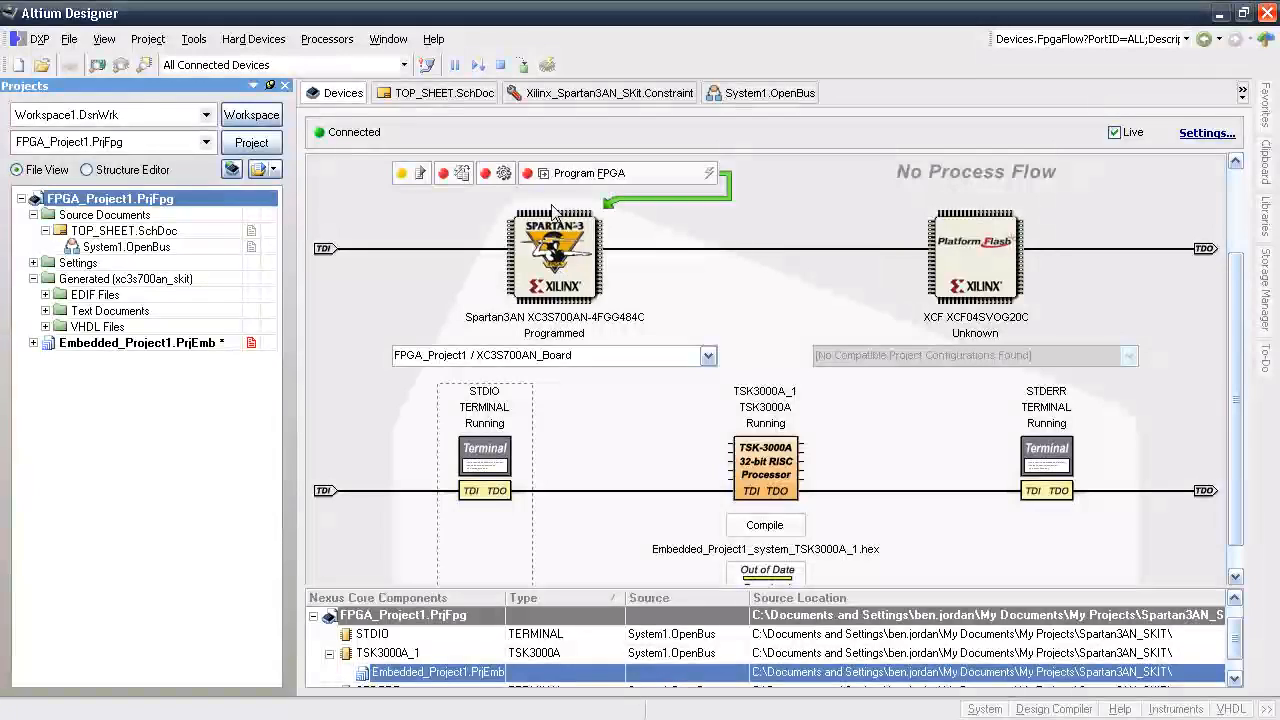
{"action": "left_click", "coordinate": [708, 355]}
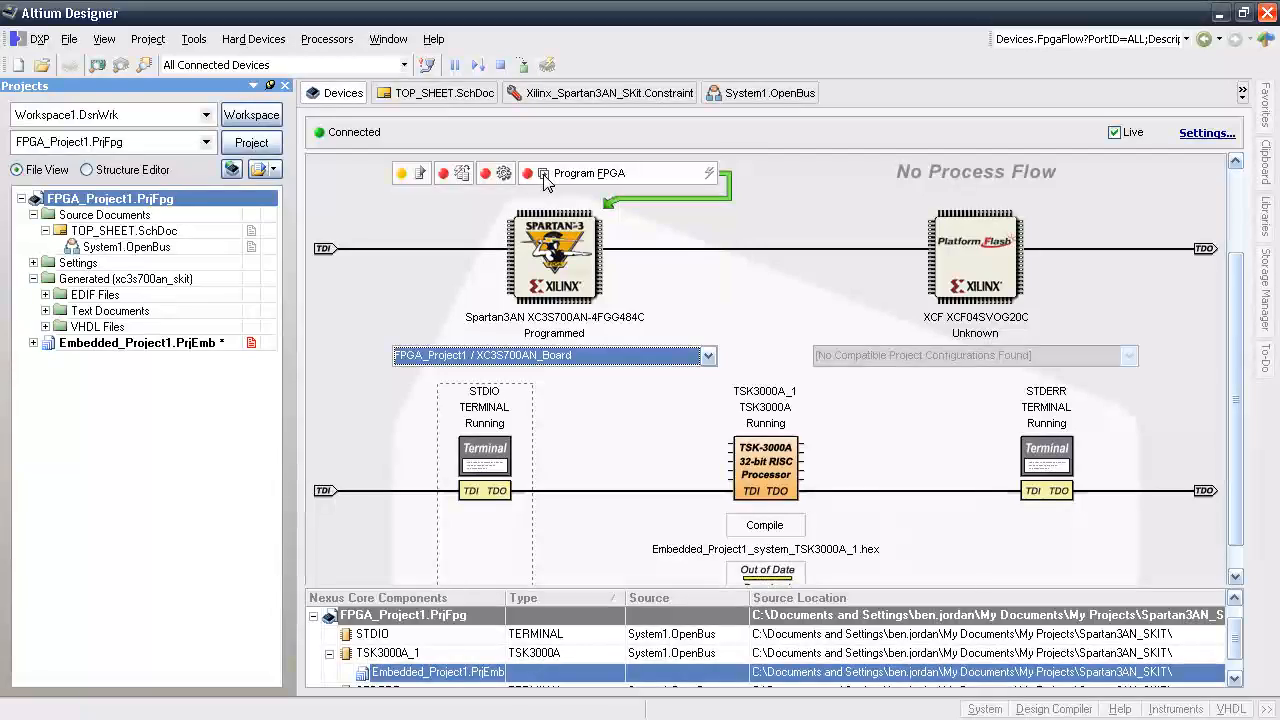
{"action": "left_click", "coordinate": [541, 173]}
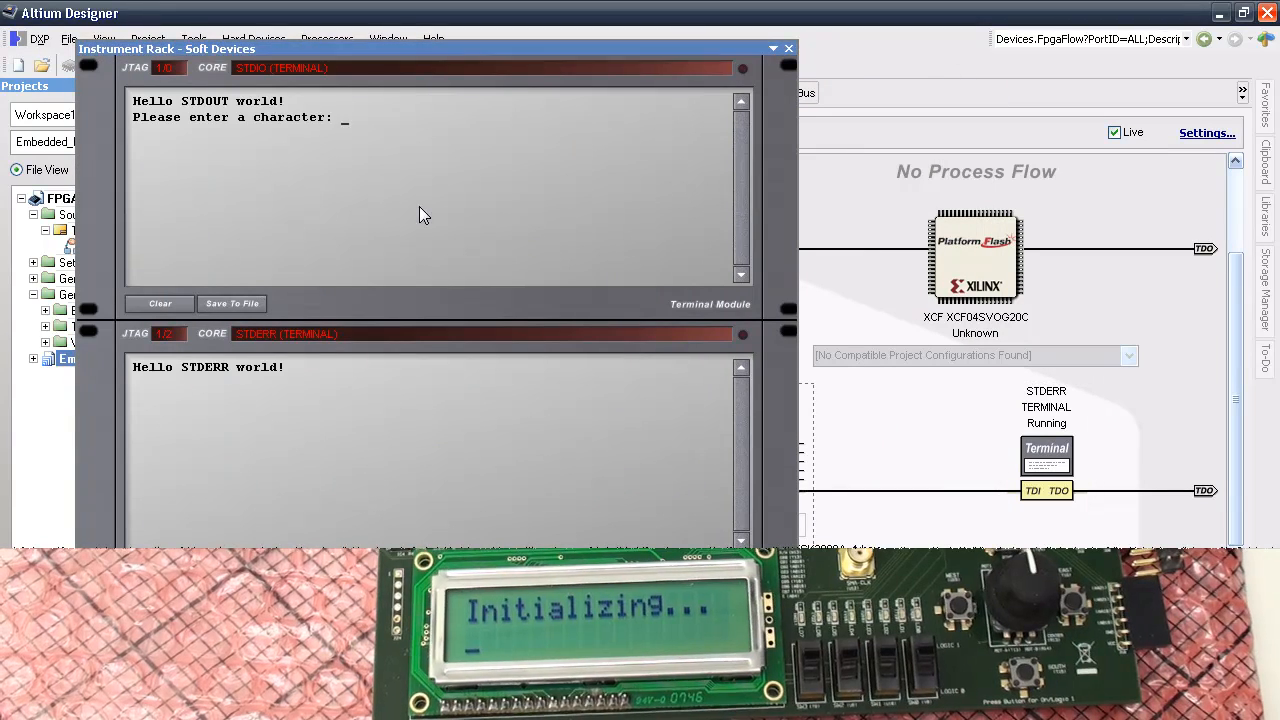
- Type 'Hello B' into the STDIO soft terminal
{"action": "type", "text": "Hello B"}
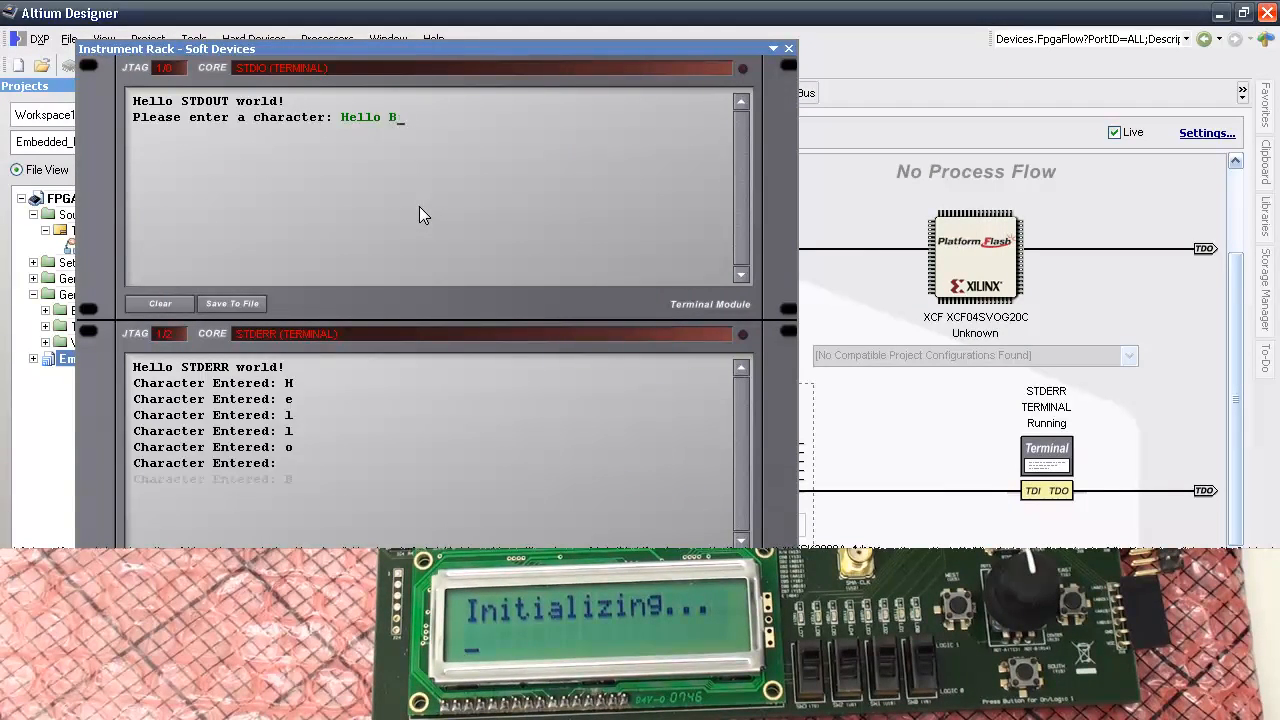